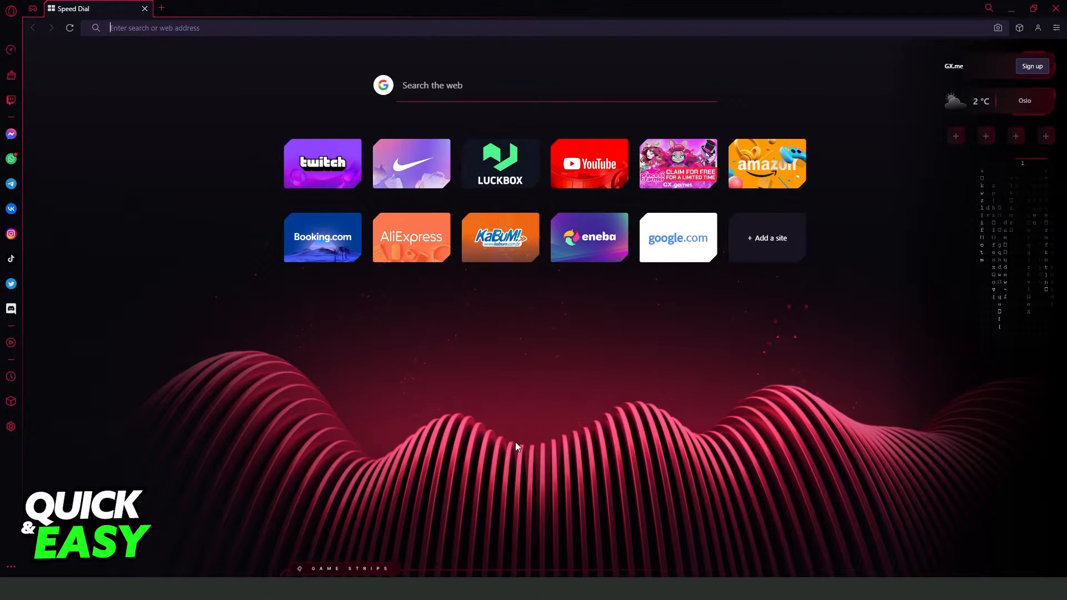
{"action": "mouse_move", "coordinate": [290, 382]}
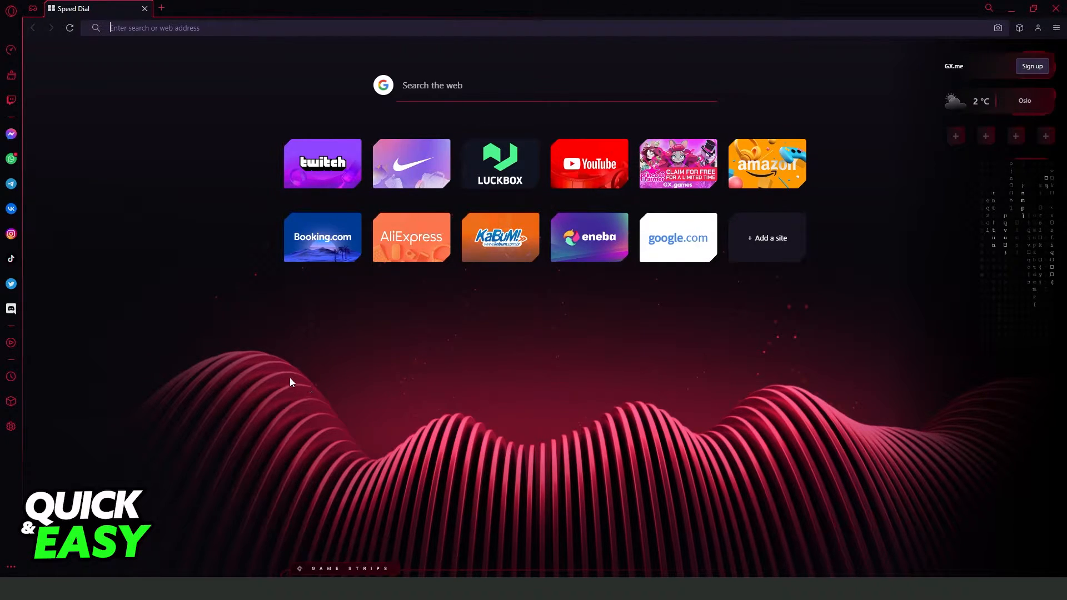
{"action": "mouse_move", "coordinate": [11, 401]}
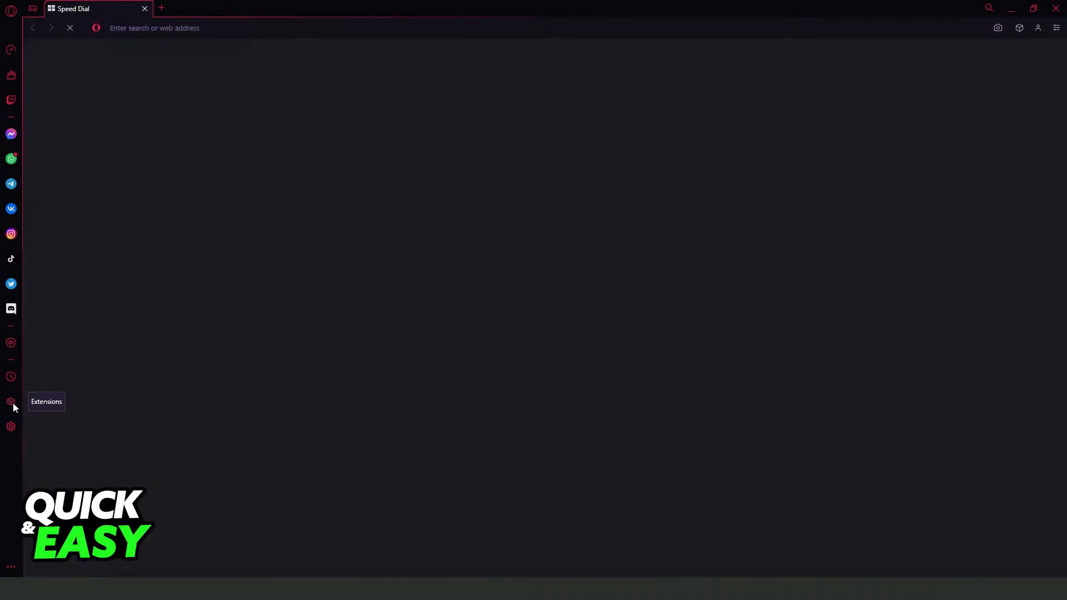
Remove the History On/Off extension from the extensions list and return to Speed Dial.
{"action": "left_click", "coordinate": [11, 401]}
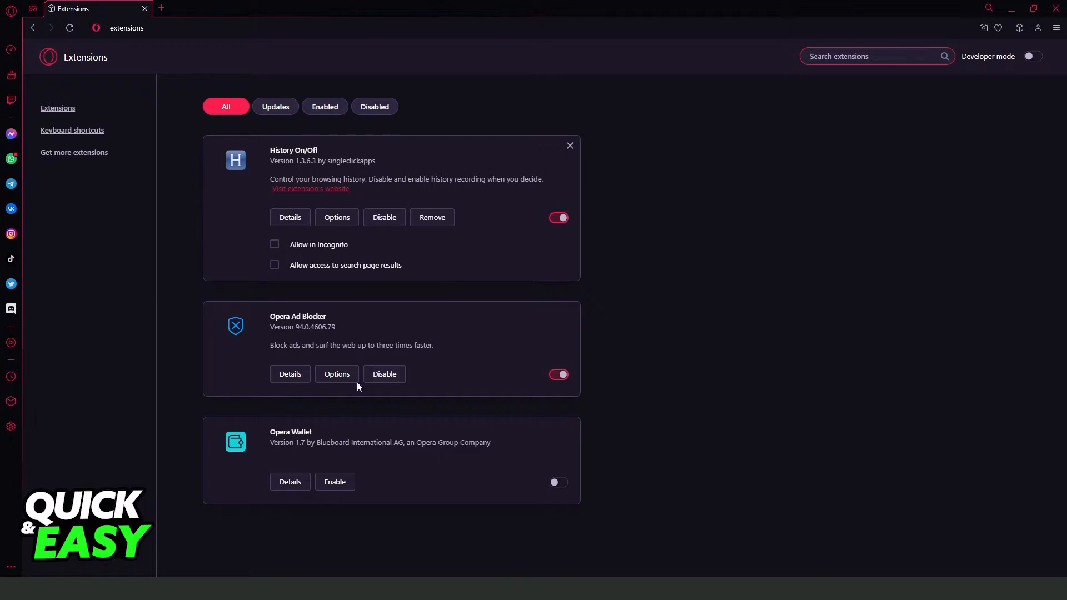
{"action": "mouse_move", "coordinate": [448, 328]}
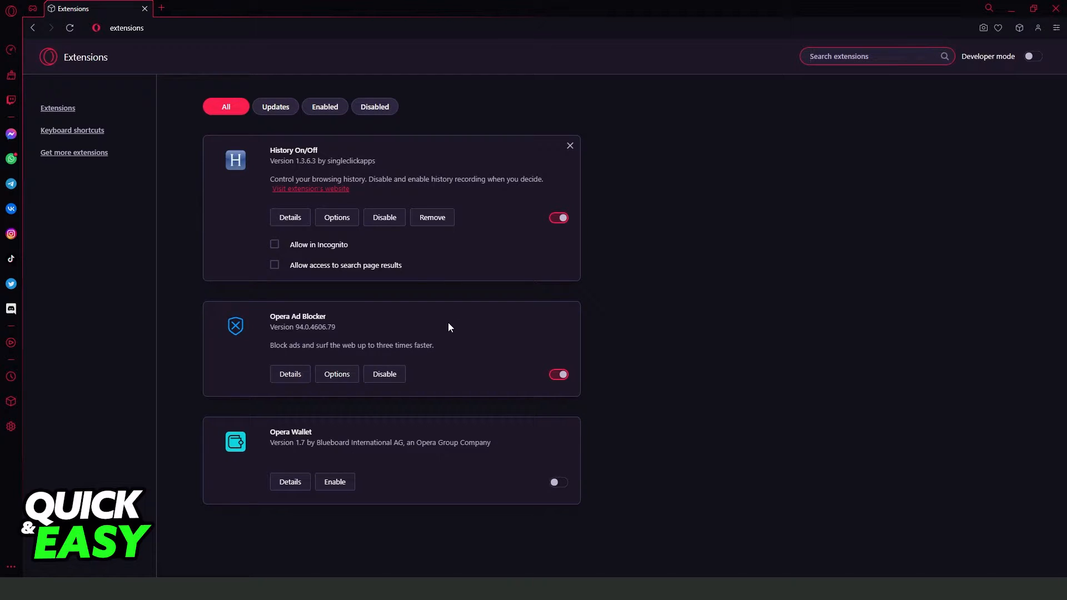
{"action": "left_click", "coordinate": [874, 55]}
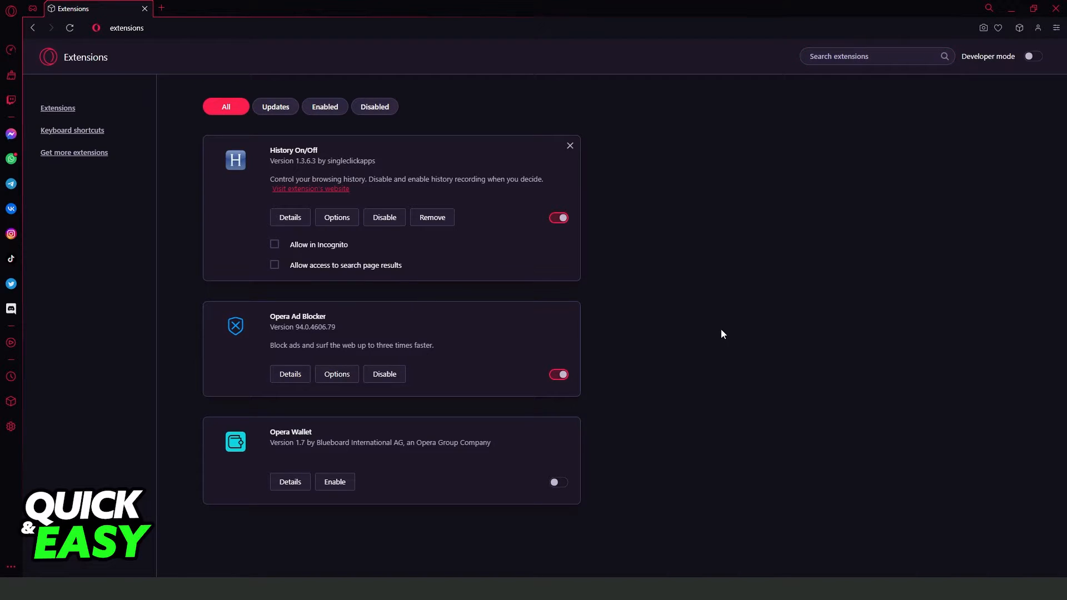
{"action": "left_click", "coordinate": [431, 217]}
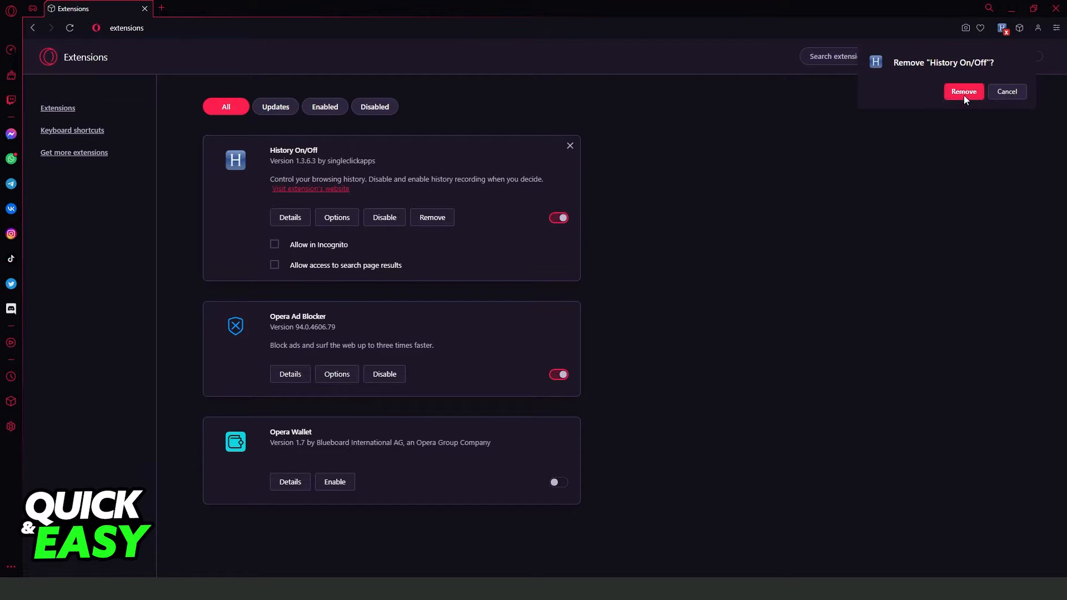
{"action": "left_click", "coordinate": [963, 91]}
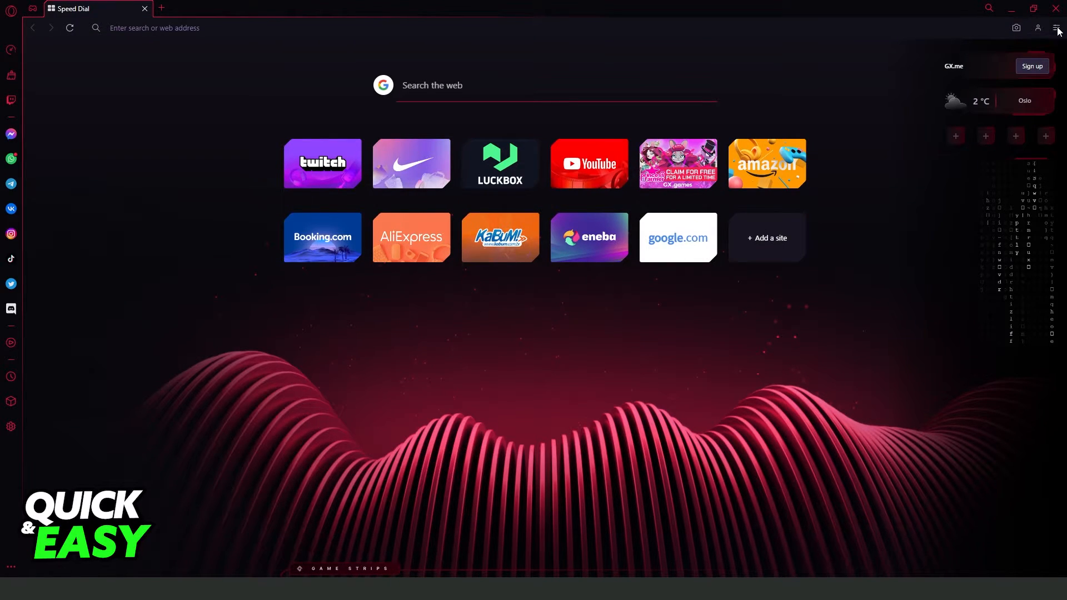
In Easy setup, switch off Show sidebar and Show wallpaper.
{"action": "left_click", "coordinate": [1055, 28]}
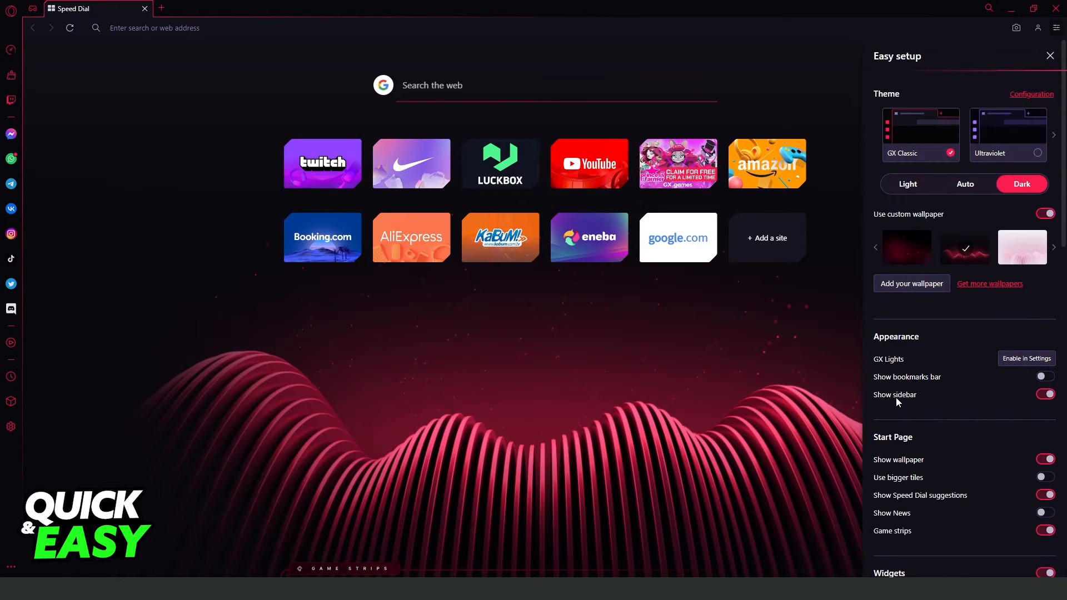
{"action": "left_click", "coordinate": [1043, 394]}
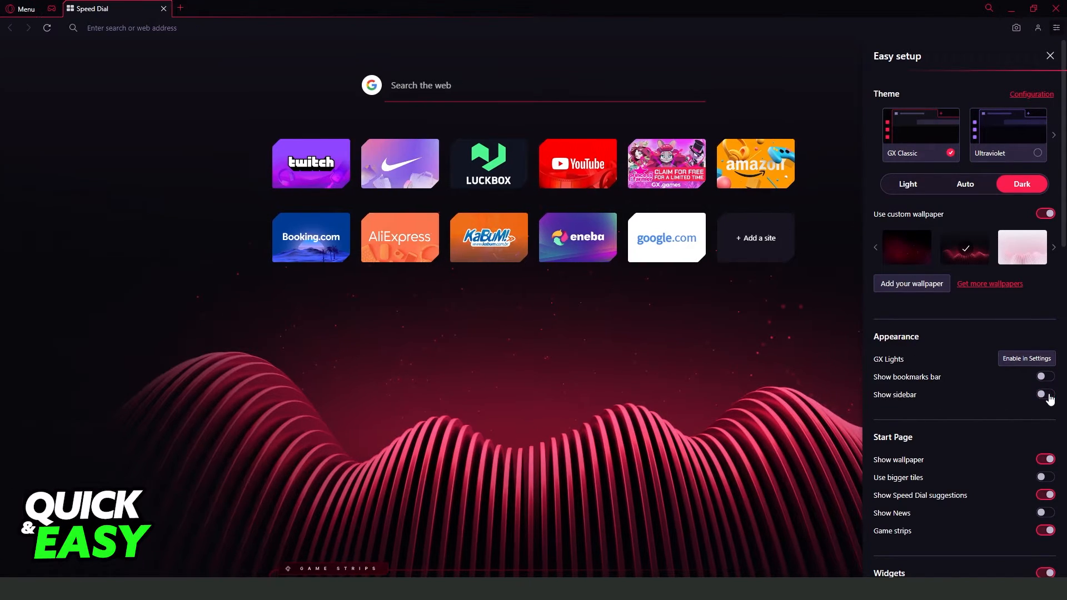
{"action": "scroll", "scroll_direction": "down", "scroll_amount": 3}
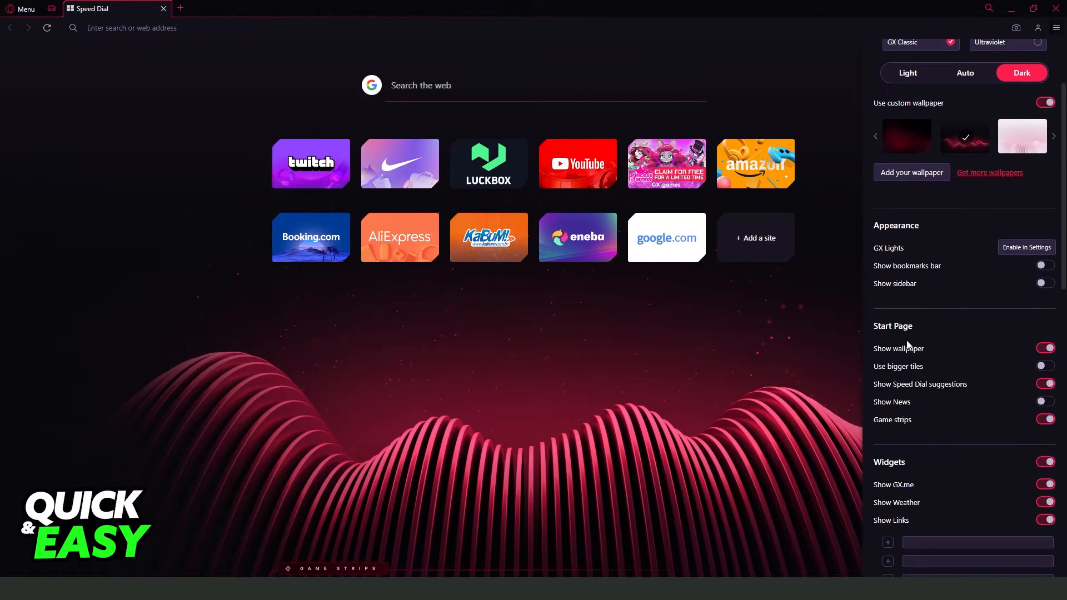
{"action": "mouse_move", "coordinate": [867, 349]}
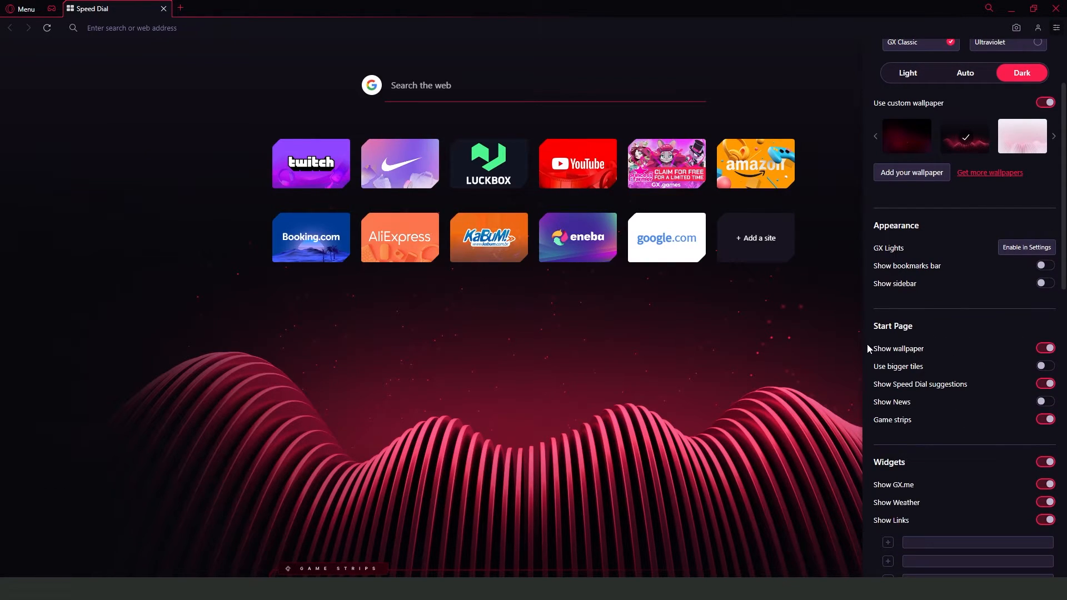
{"action": "left_click", "coordinate": [1046, 348]}
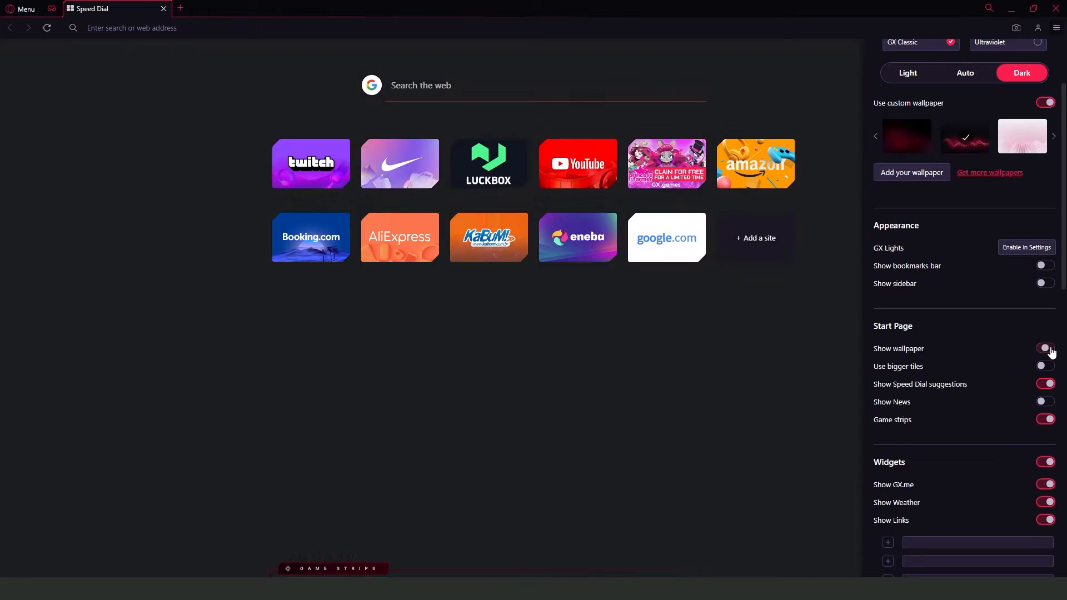
Turn off start page game strips, keep browser sounds on, and scroll through Features.
{"action": "scroll", "scroll_direction": "down", "scroll_amount": 3}
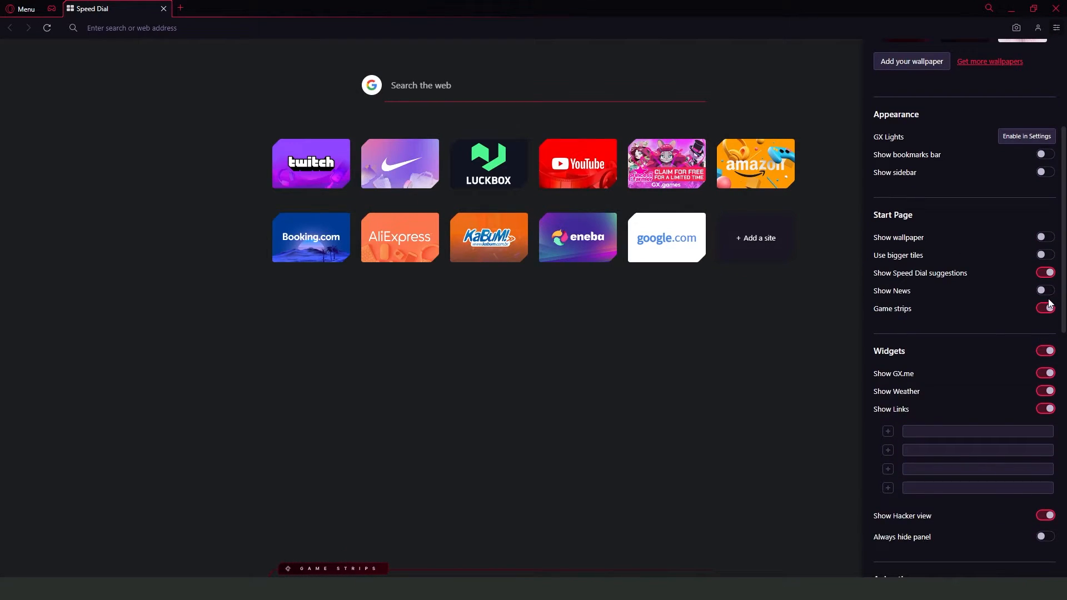
{"action": "left_click", "coordinate": [1043, 308]}
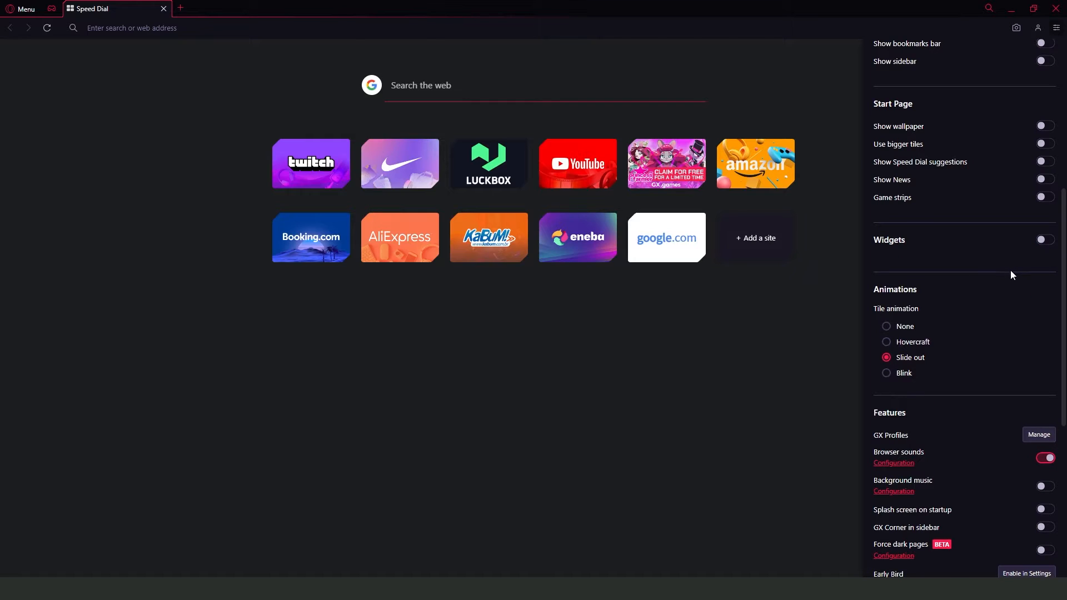
{"action": "scroll", "scroll_direction": "down", "scroll_amount": 3}
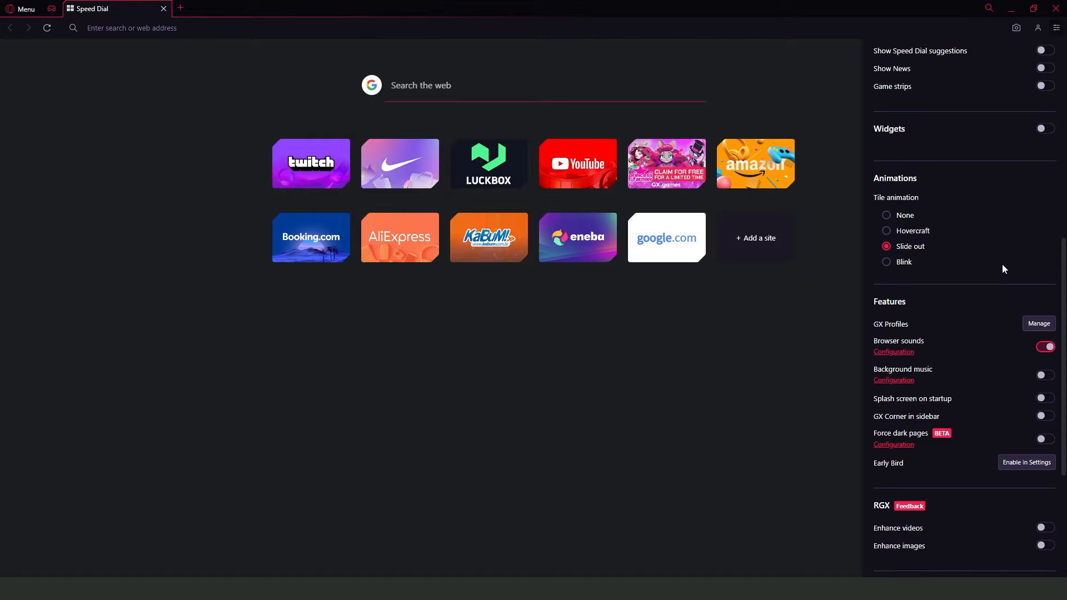
{"action": "left_click", "coordinate": [1042, 347]}
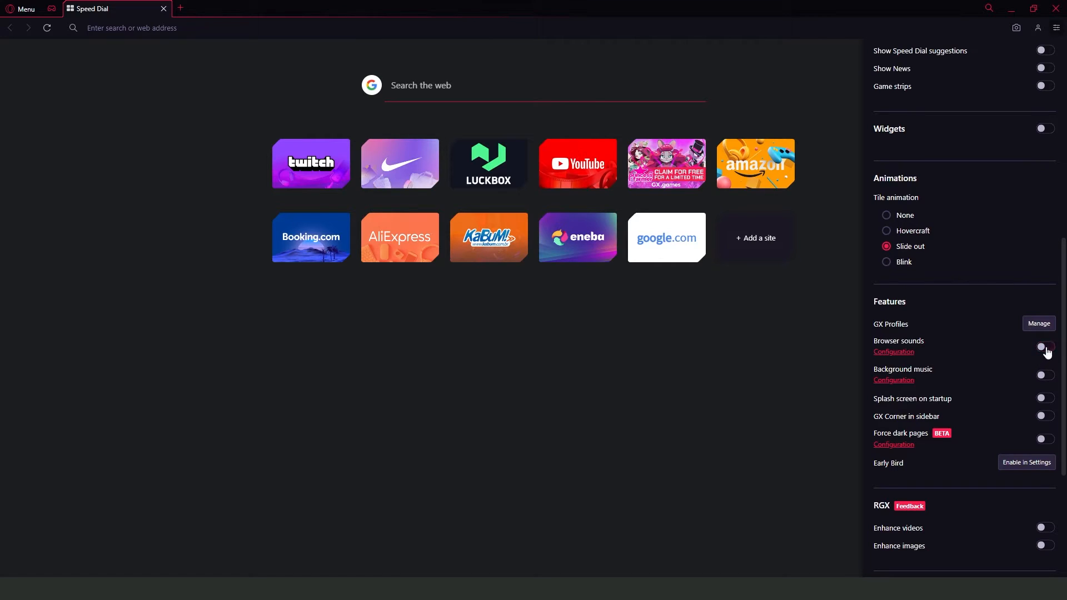
{"action": "left_click", "coordinate": [1042, 346]}
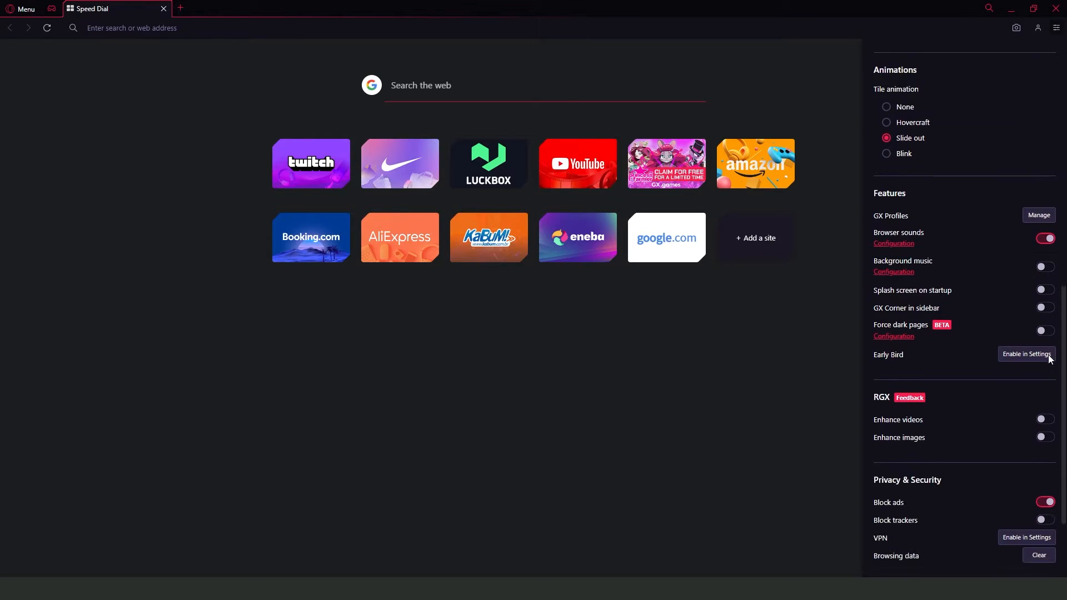
{"action": "scroll", "scroll_direction": "down", "scroll_amount": 3}
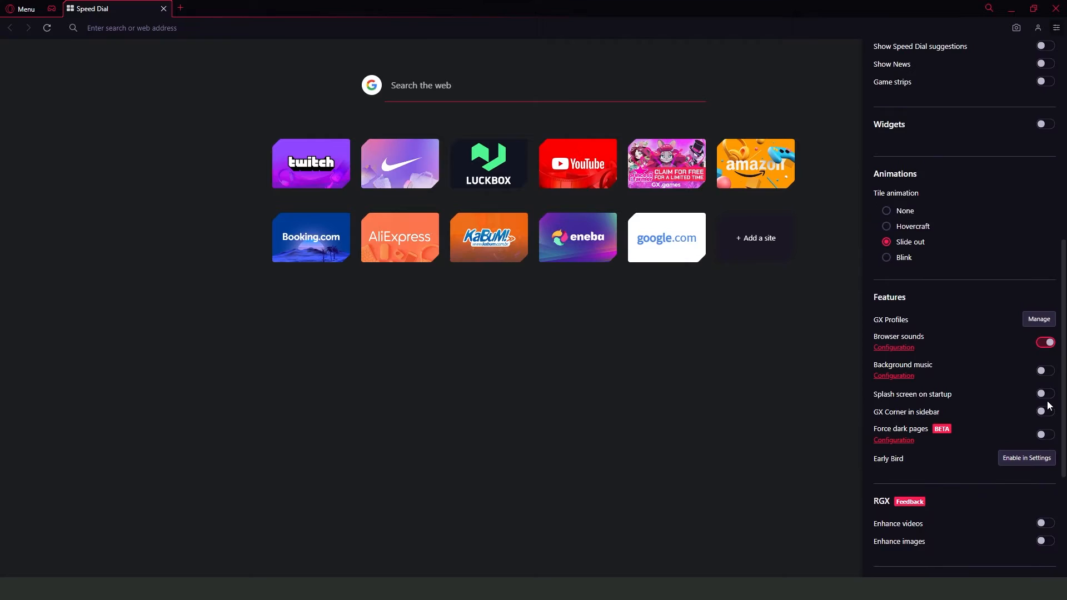
{"action": "scroll", "scroll_direction": "down", "scroll_amount": 3}
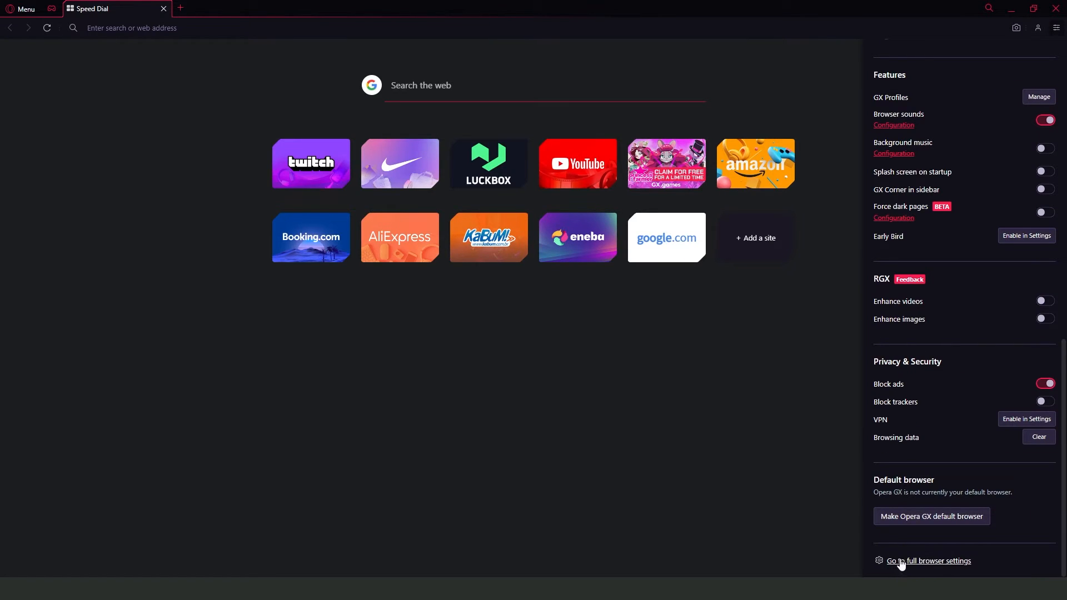
Open full browser settings and the Clear browsing data dialog.
{"action": "left_click", "coordinate": [930, 560]}
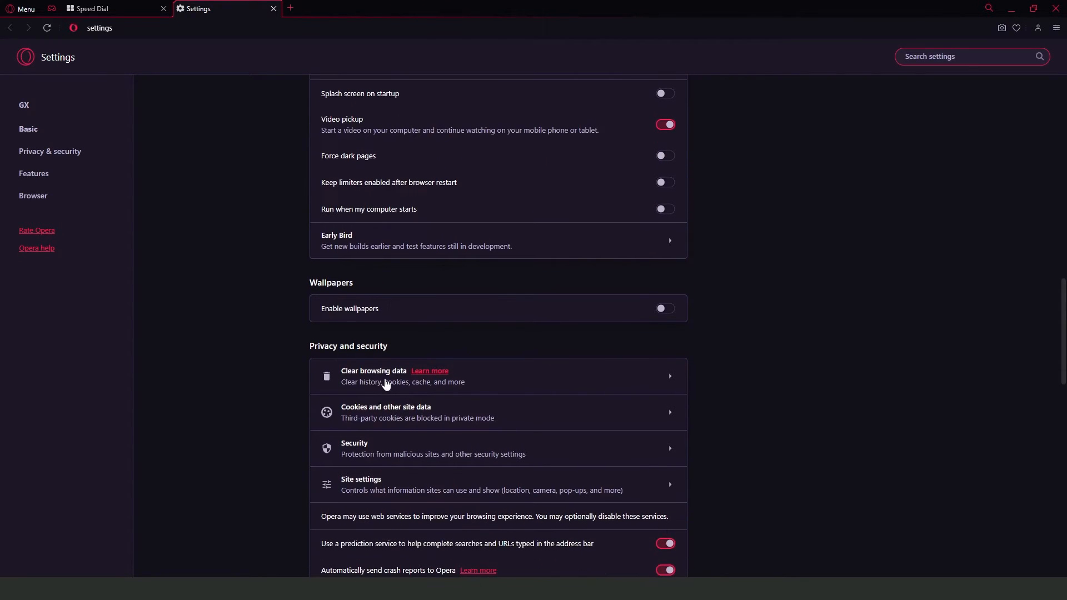
{"action": "left_click", "coordinate": [384, 376]}
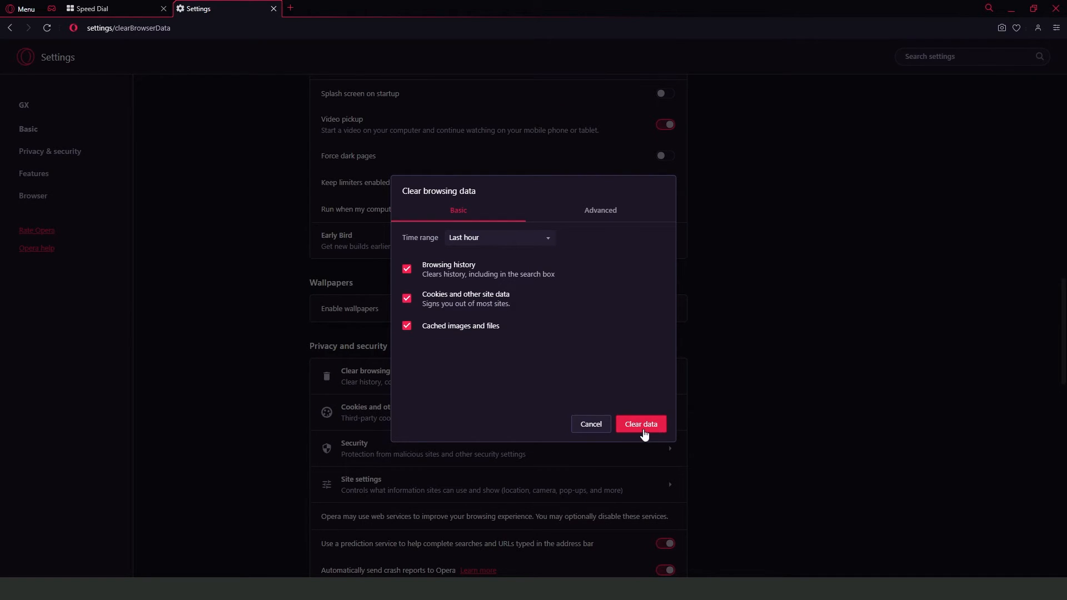
Clear browsing data for All time from the Advanced tab.
{"action": "left_click", "coordinate": [499, 238]}
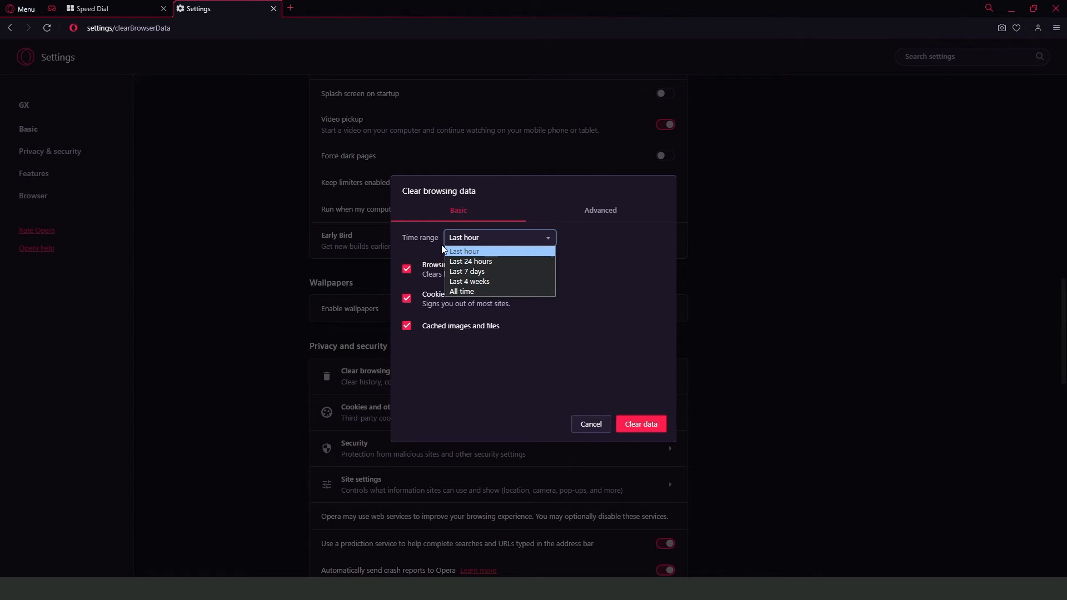
{"action": "left_click", "coordinate": [461, 291]}
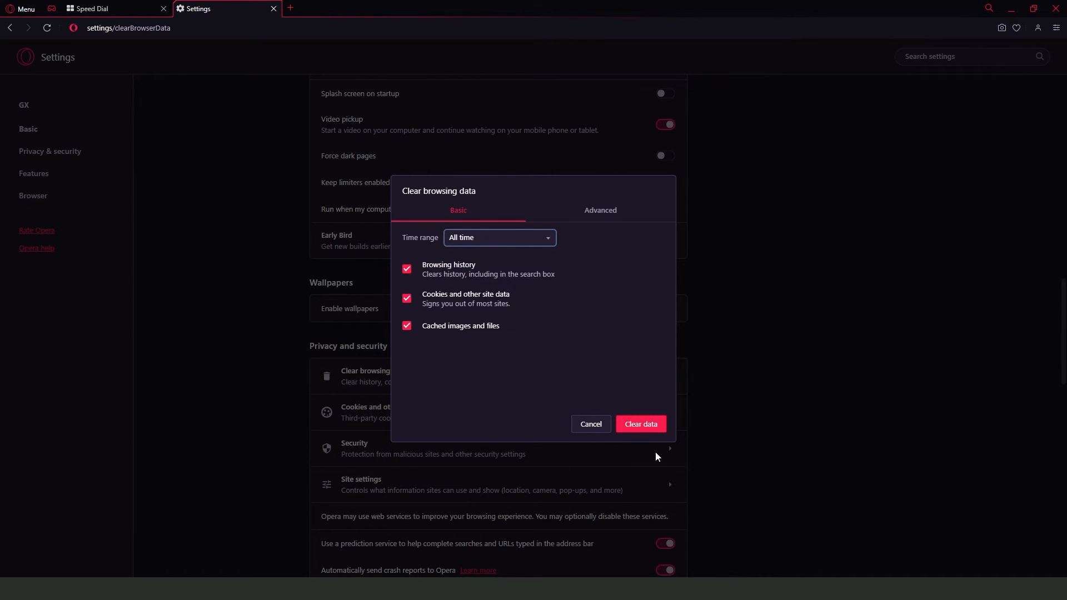
{"action": "mouse_move", "coordinate": [619, 226]}
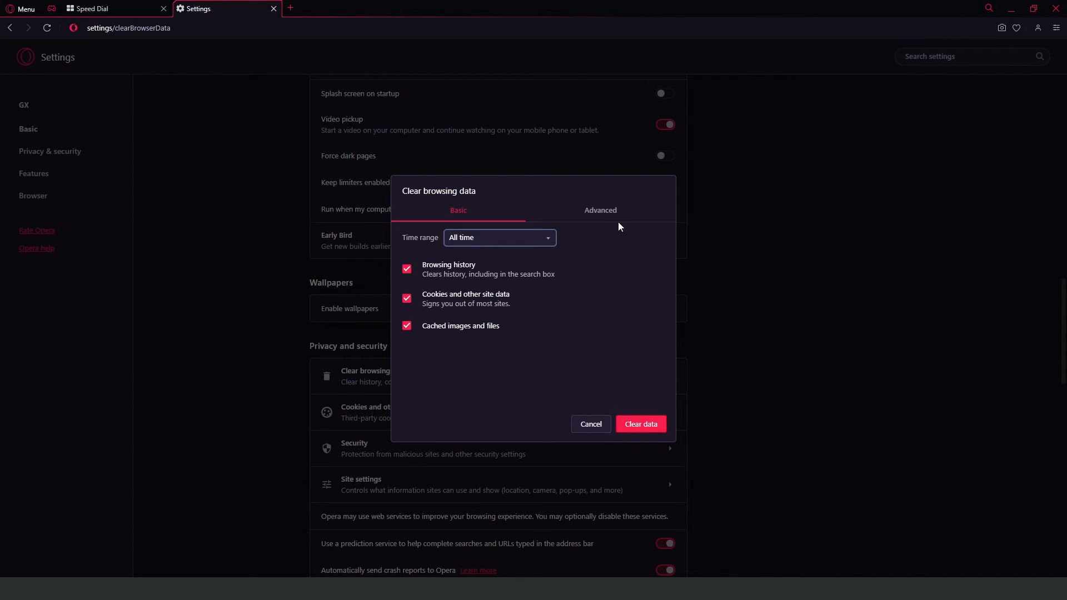
{"action": "left_click", "coordinate": [600, 210]}
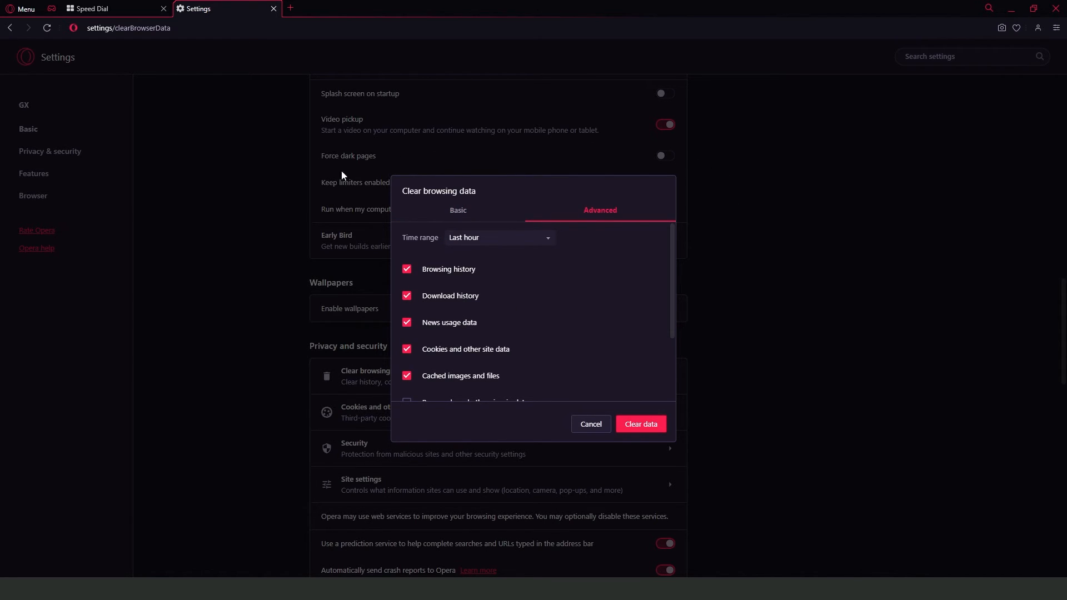
{"action": "mouse_move", "coordinate": [568, 313]}
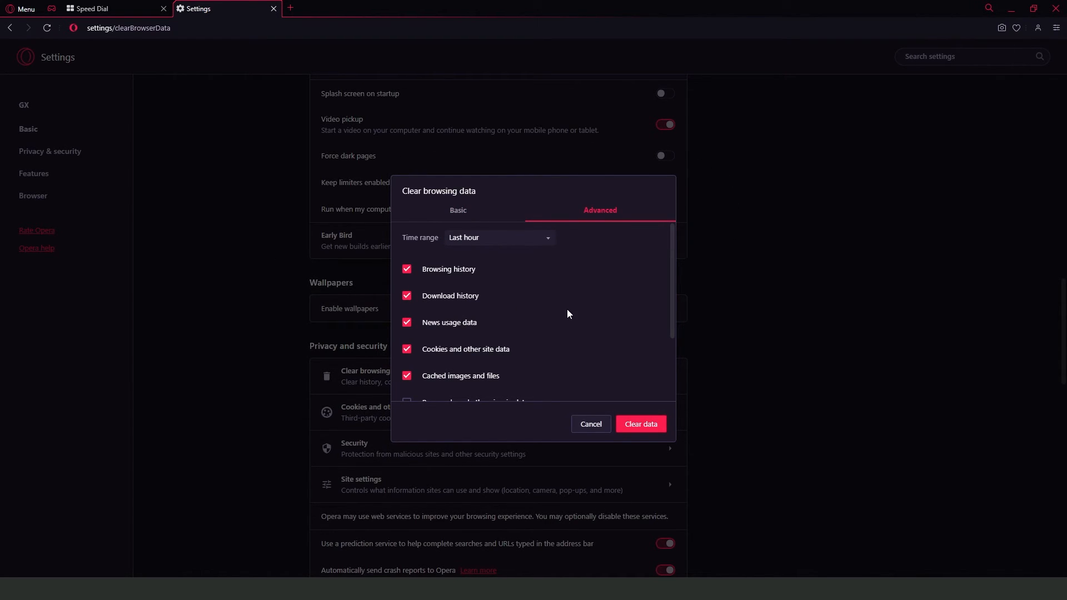
{"action": "mouse_move", "coordinate": [639, 424]}
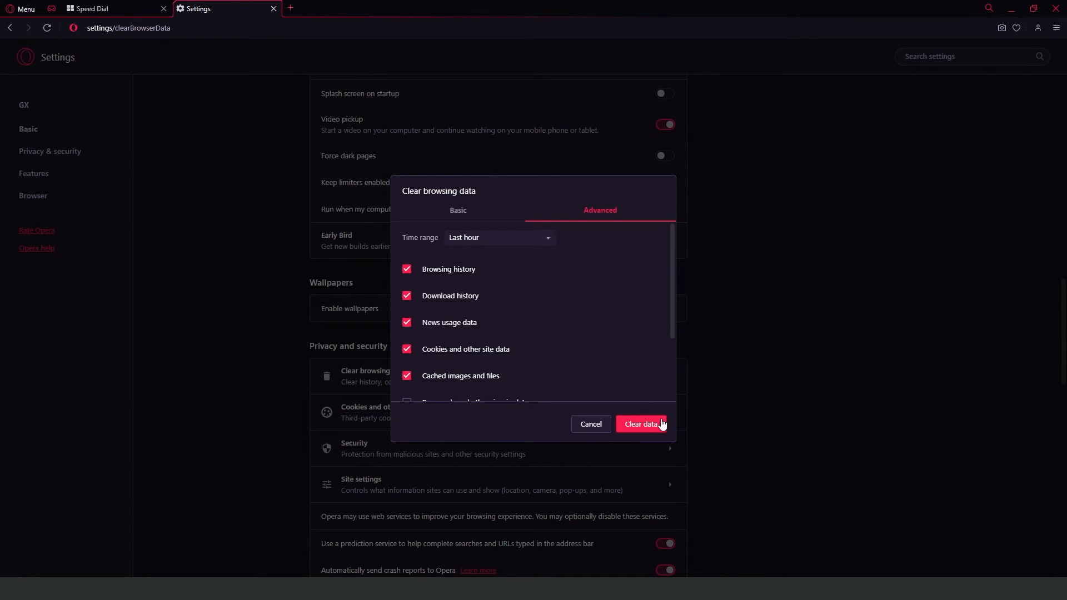
{"action": "left_click", "coordinate": [640, 424]}
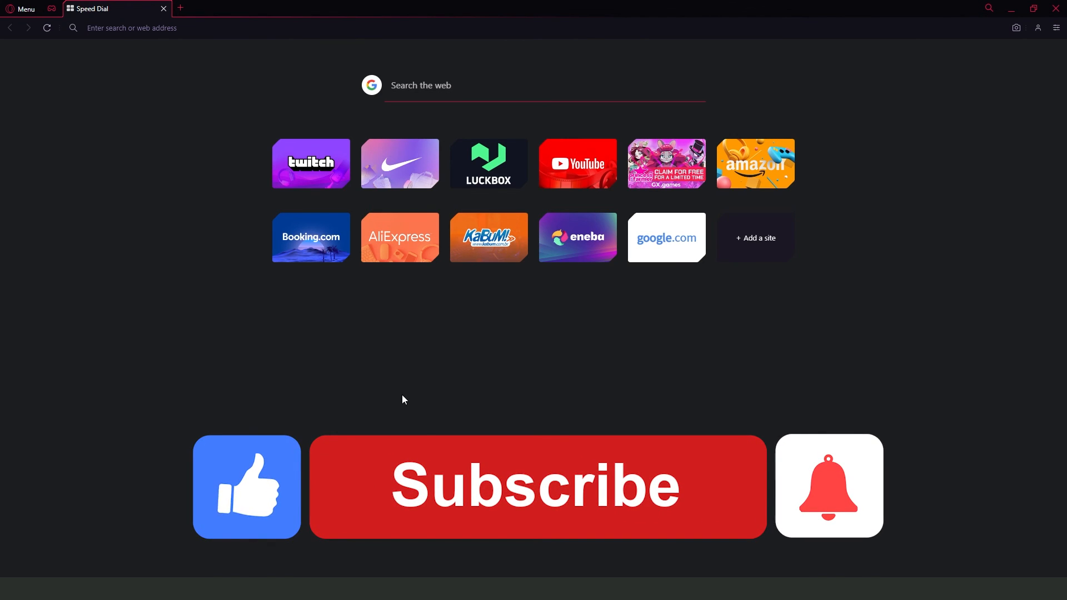
{"action": "left_click", "coordinate": [537, 485]}
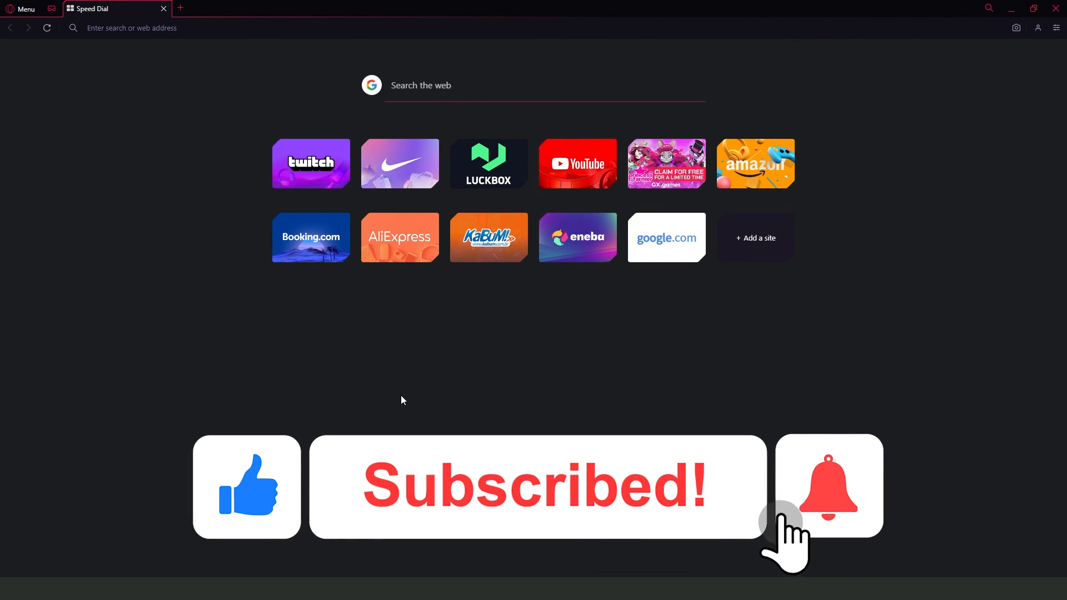
{"action": "left_click", "coordinate": [828, 485]}
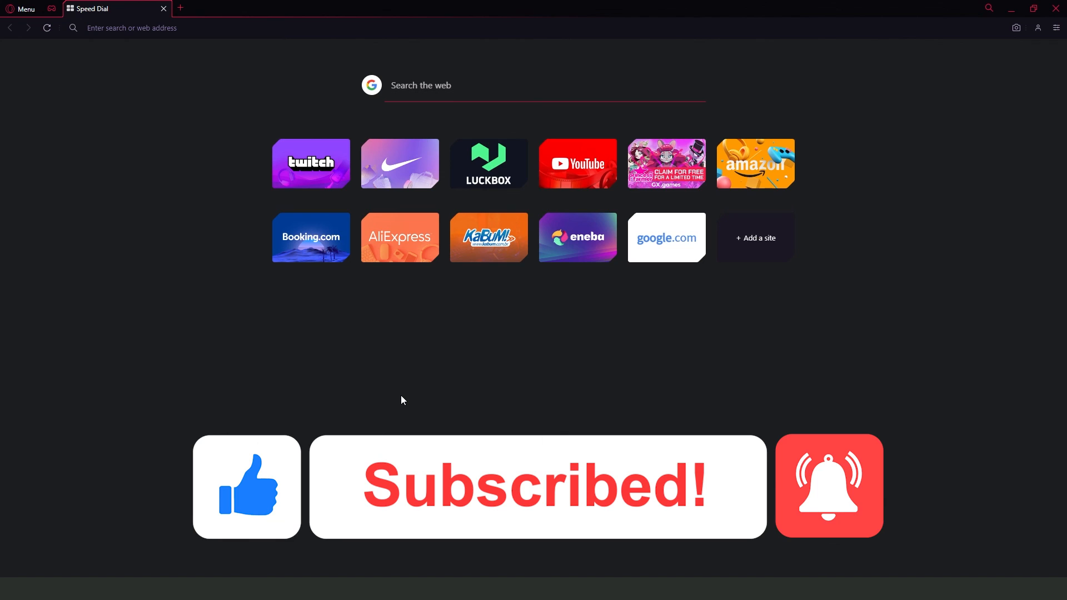